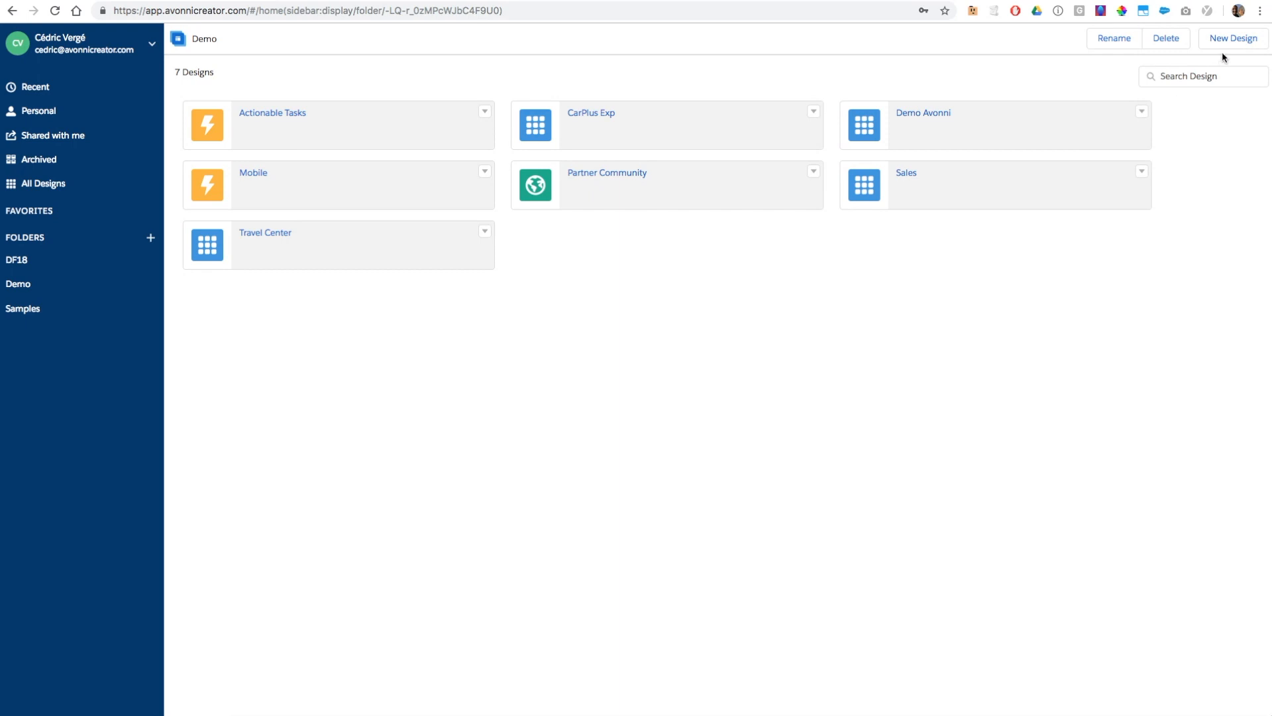
# - Start a new design from the Demo folder view to see the design type chooser
pyautogui.click(1233, 38)
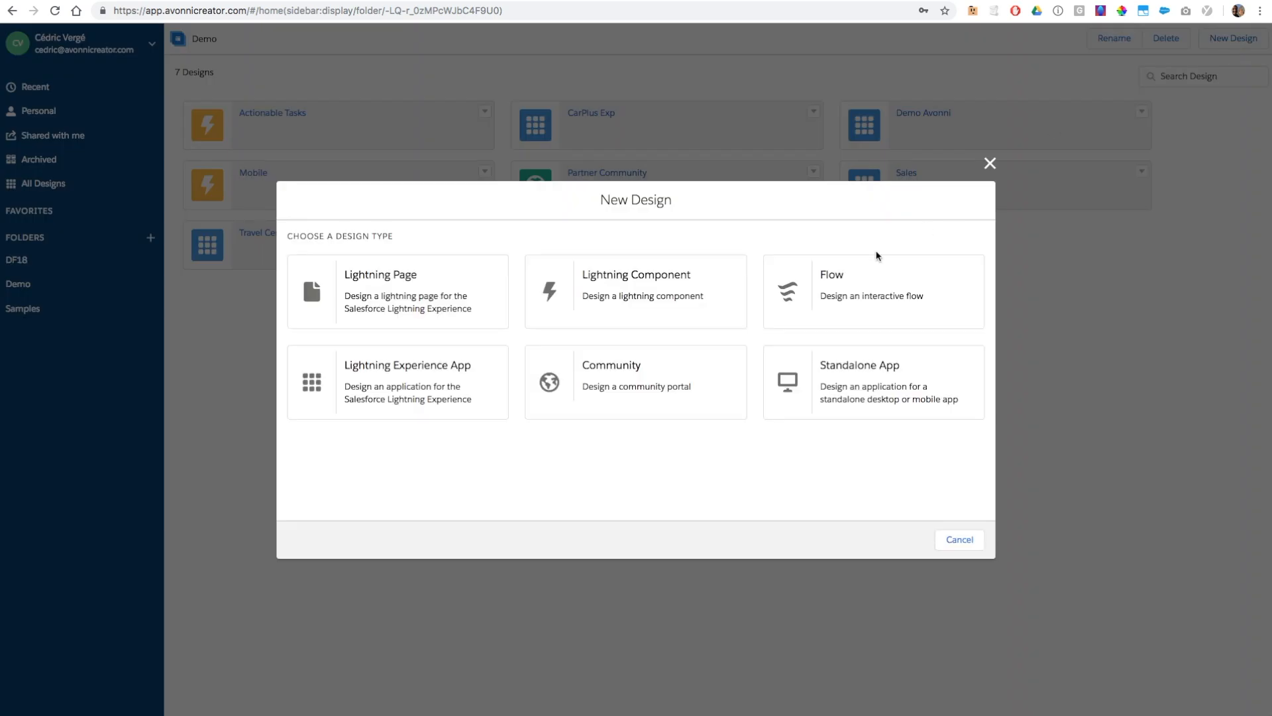
pyautogui.moveTo(543, 534)
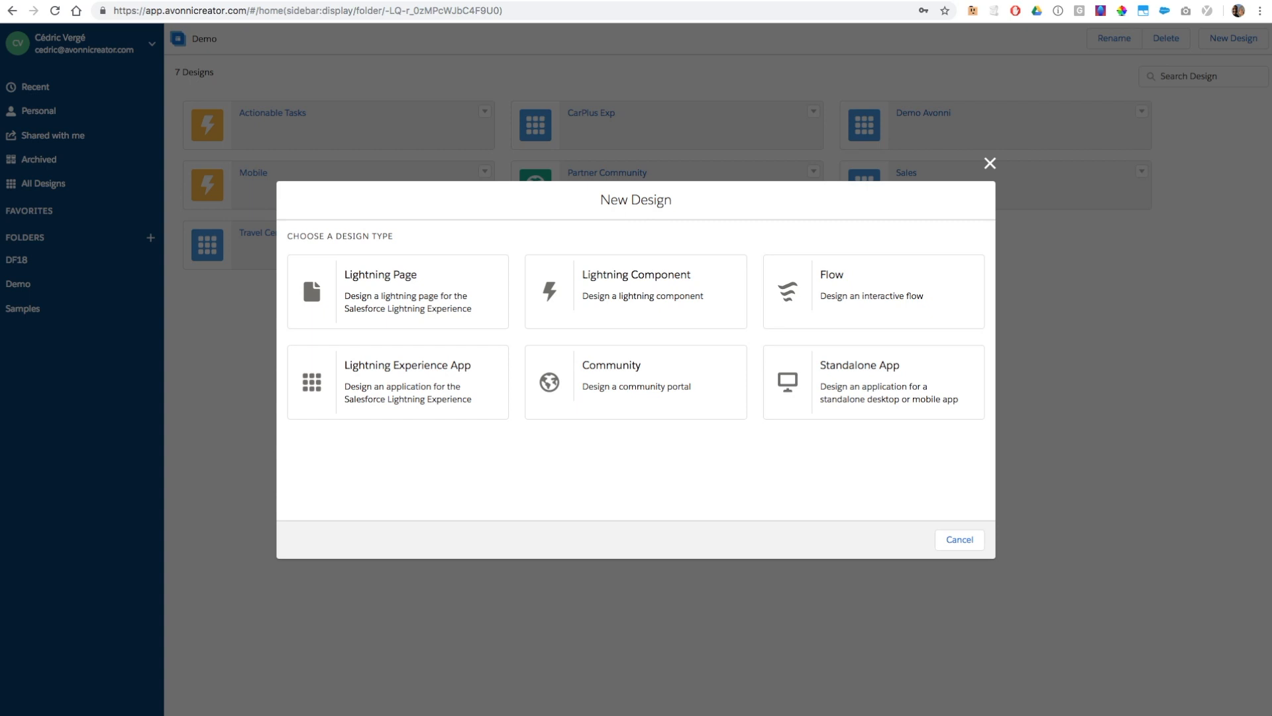
pyautogui.click(396, 291)
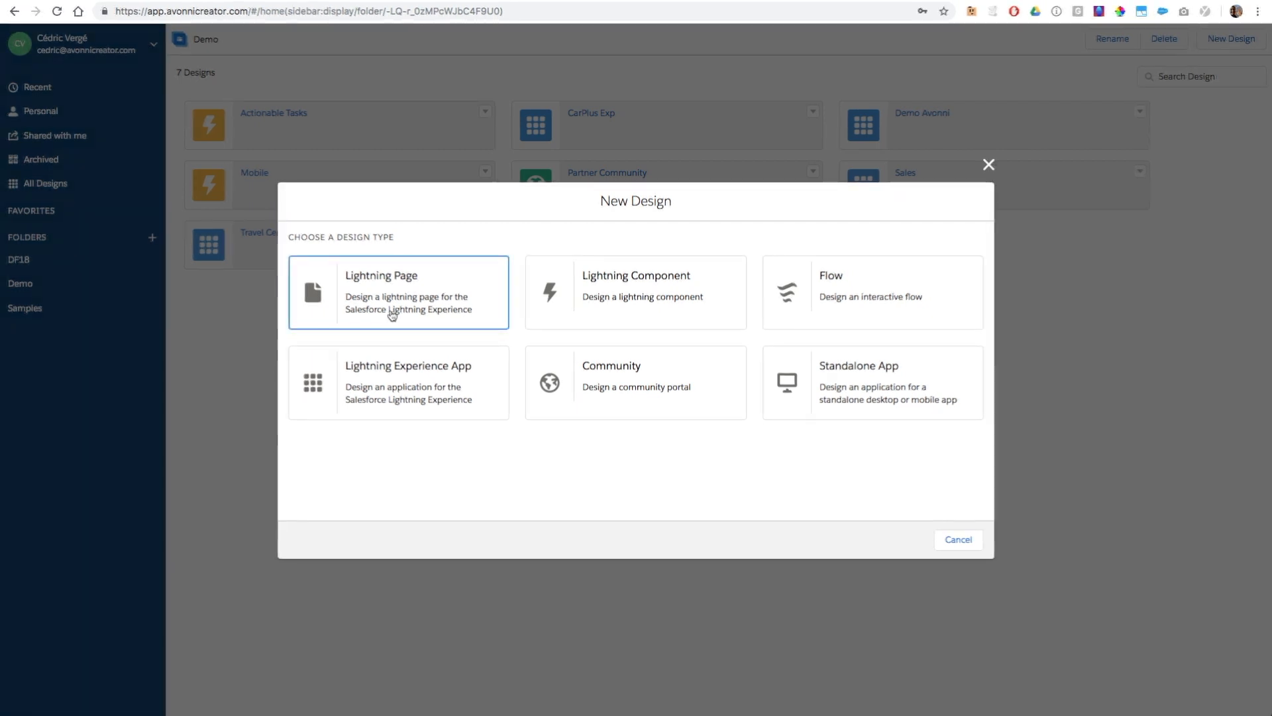
pyautogui.click(397, 292)
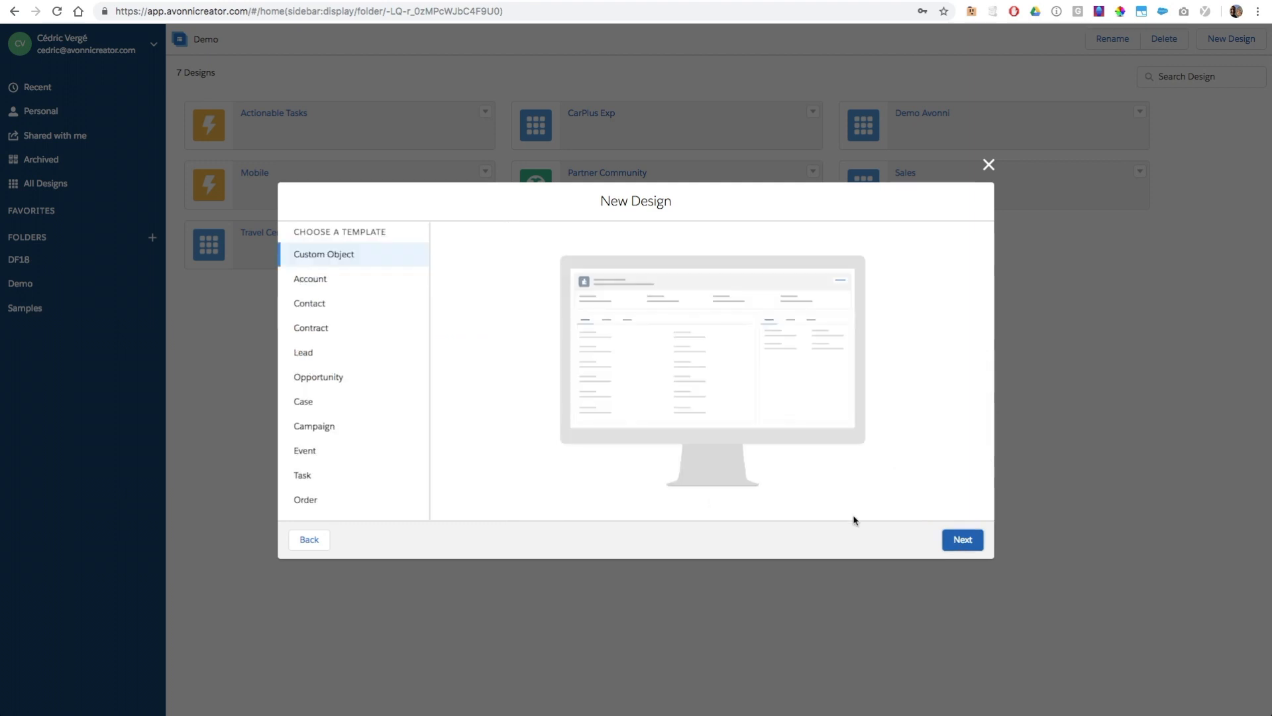
pyautogui.click(962, 540)
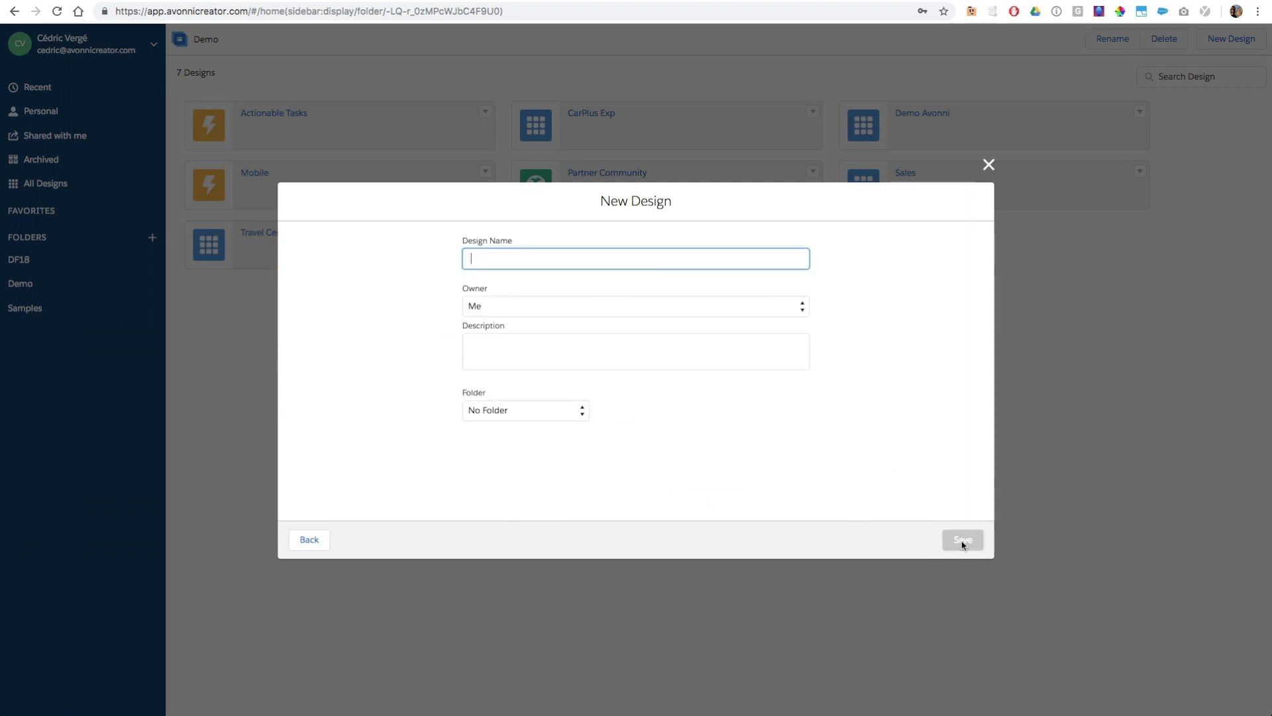
pyautogui.click(962, 540)
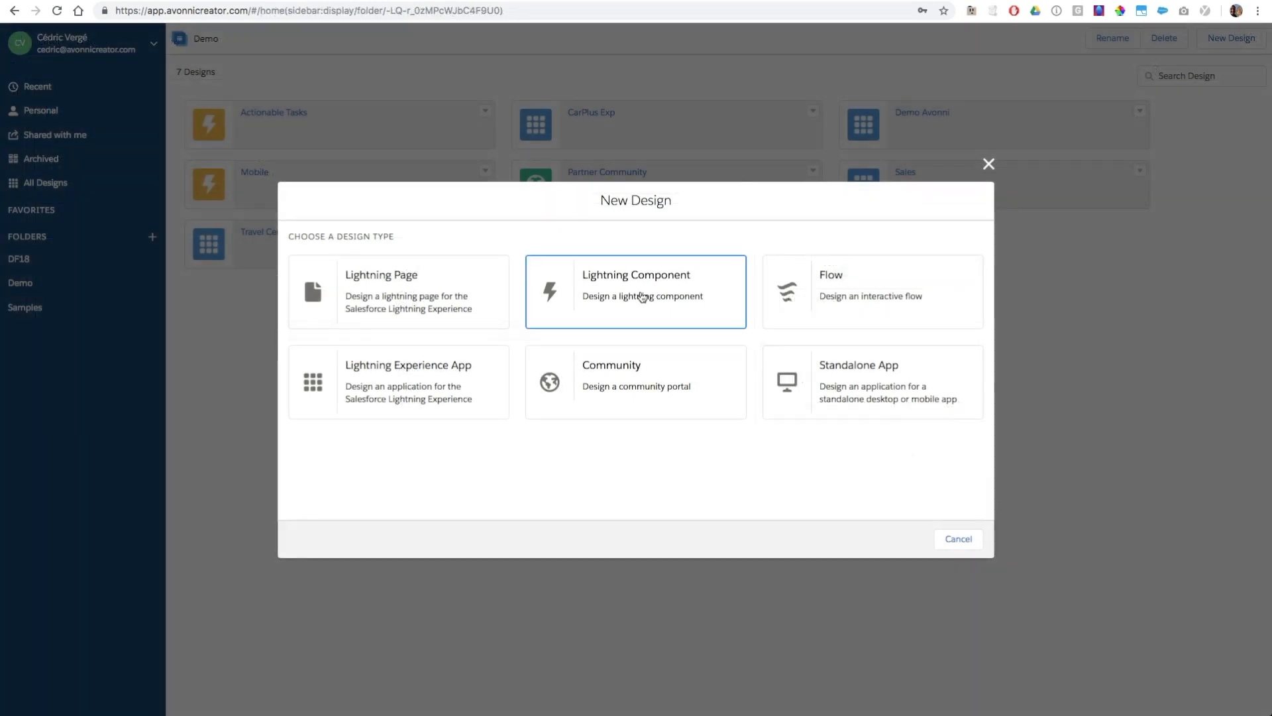
# - Pick Lightning Component and enter 'demo' as the name, ending on an empty name form
pyautogui.click(635, 291)
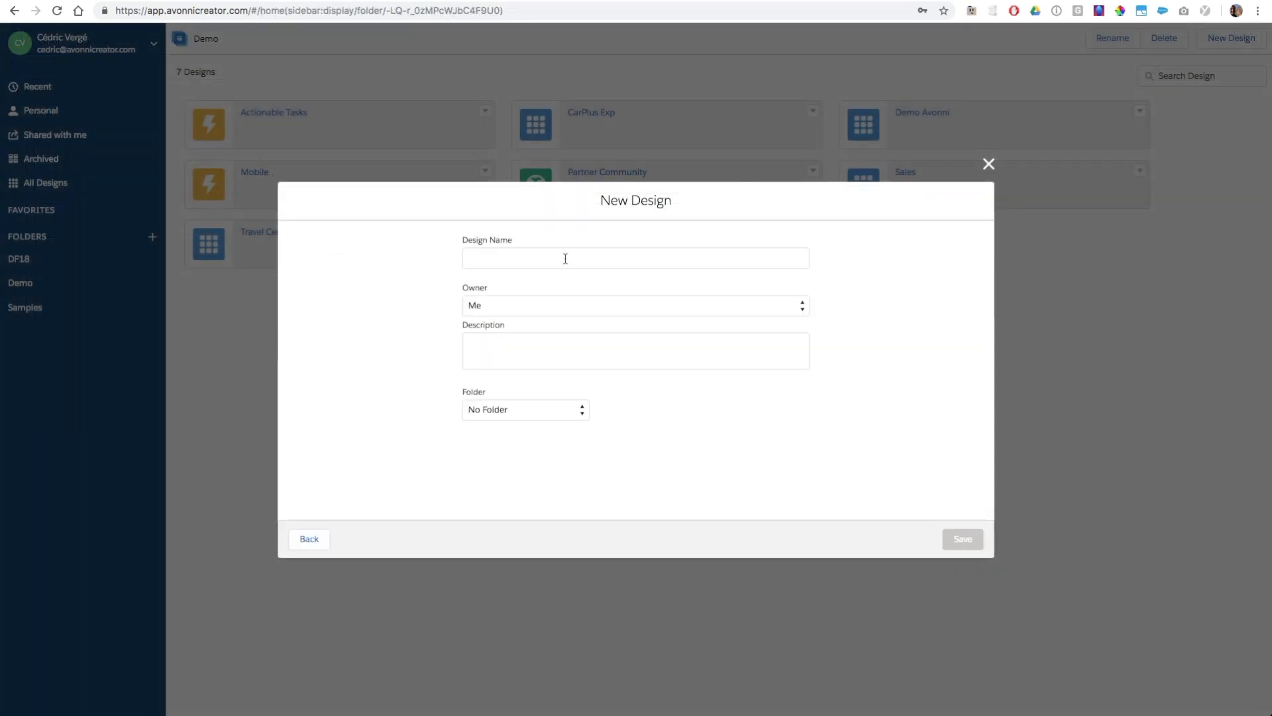
pyautogui.write('demo')
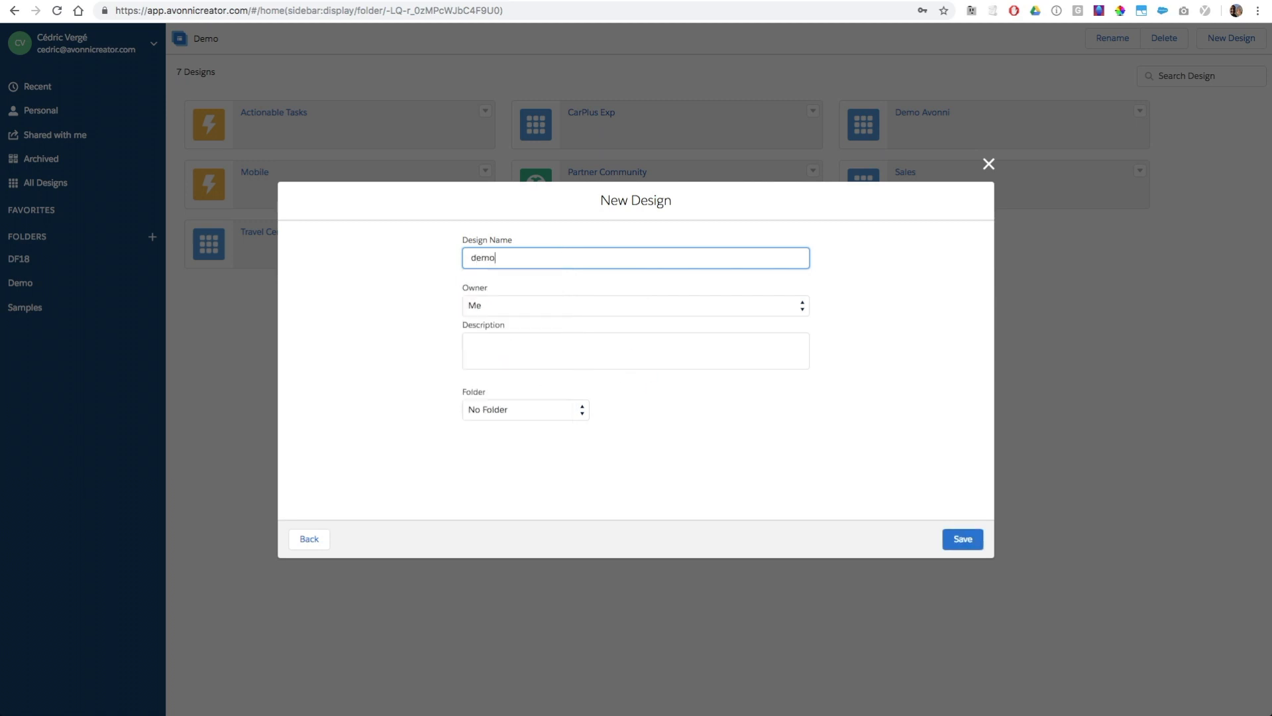
pyautogui.click(962, 539)
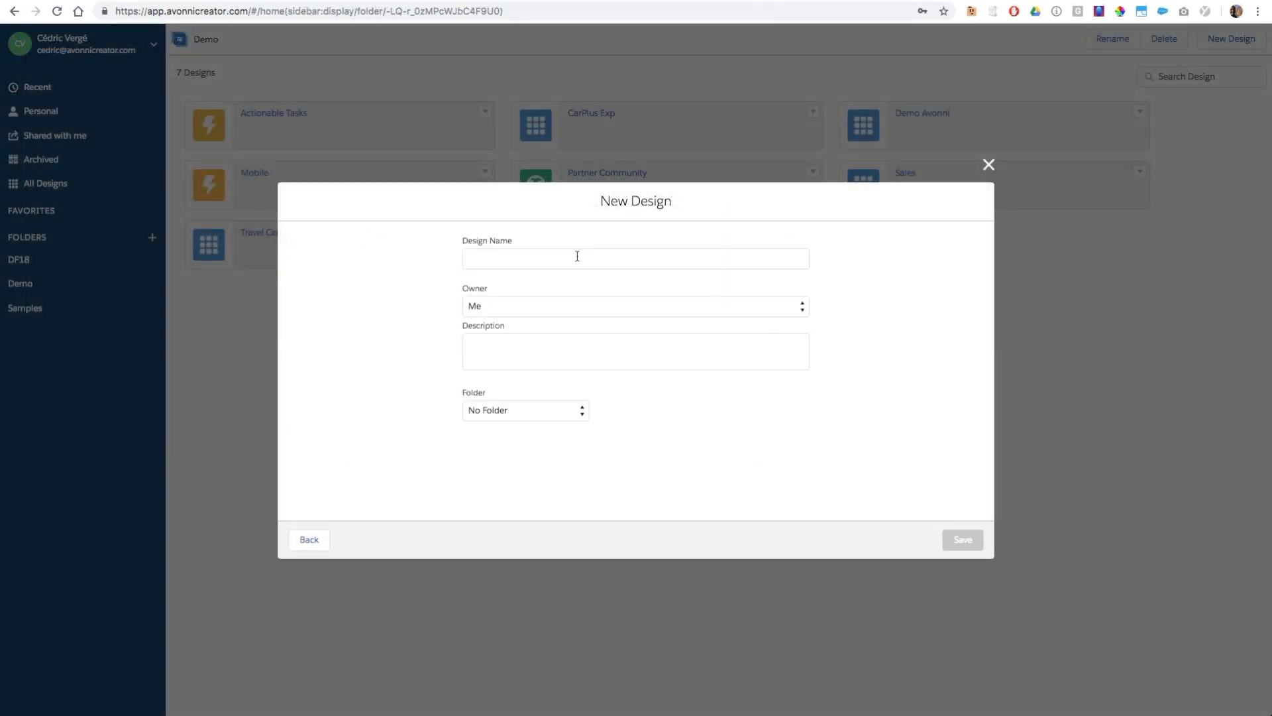
# - Save a design named 'demo', then preview the Rental flow and advance one step
pyautogui.write('demo')
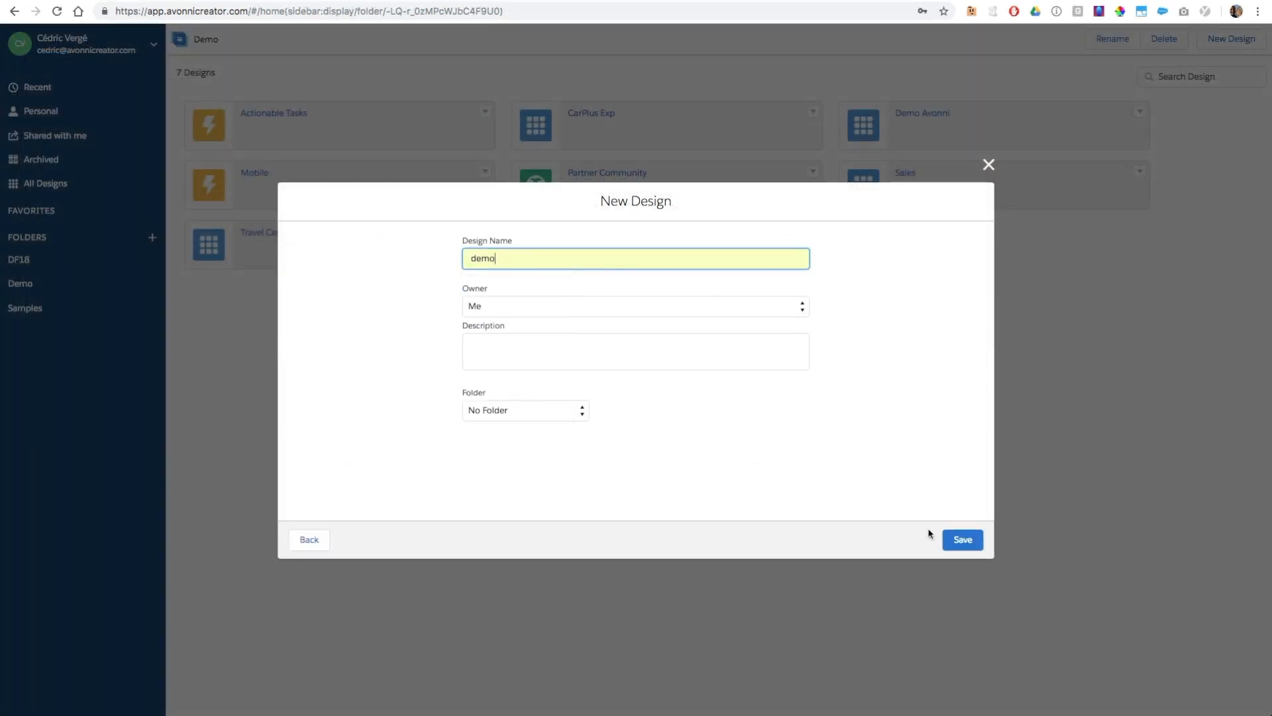
pyautogui.click(962, 538)
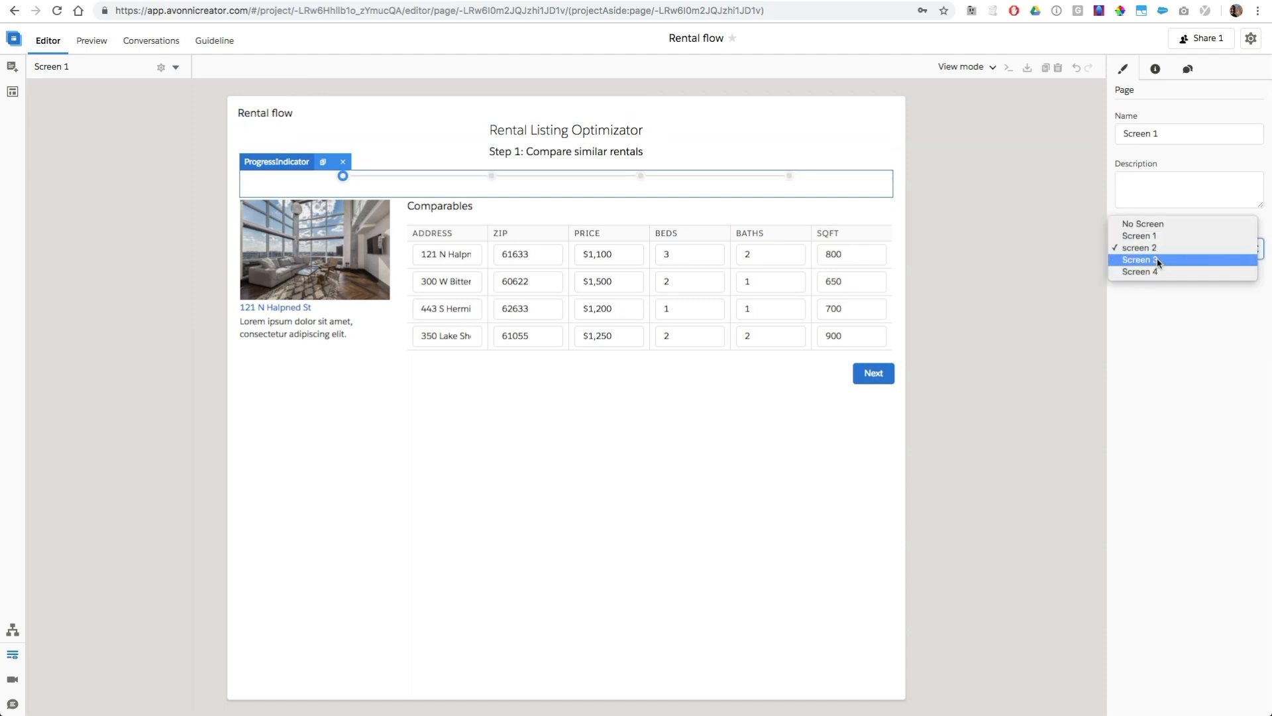
pyautogui.click(91, 41)
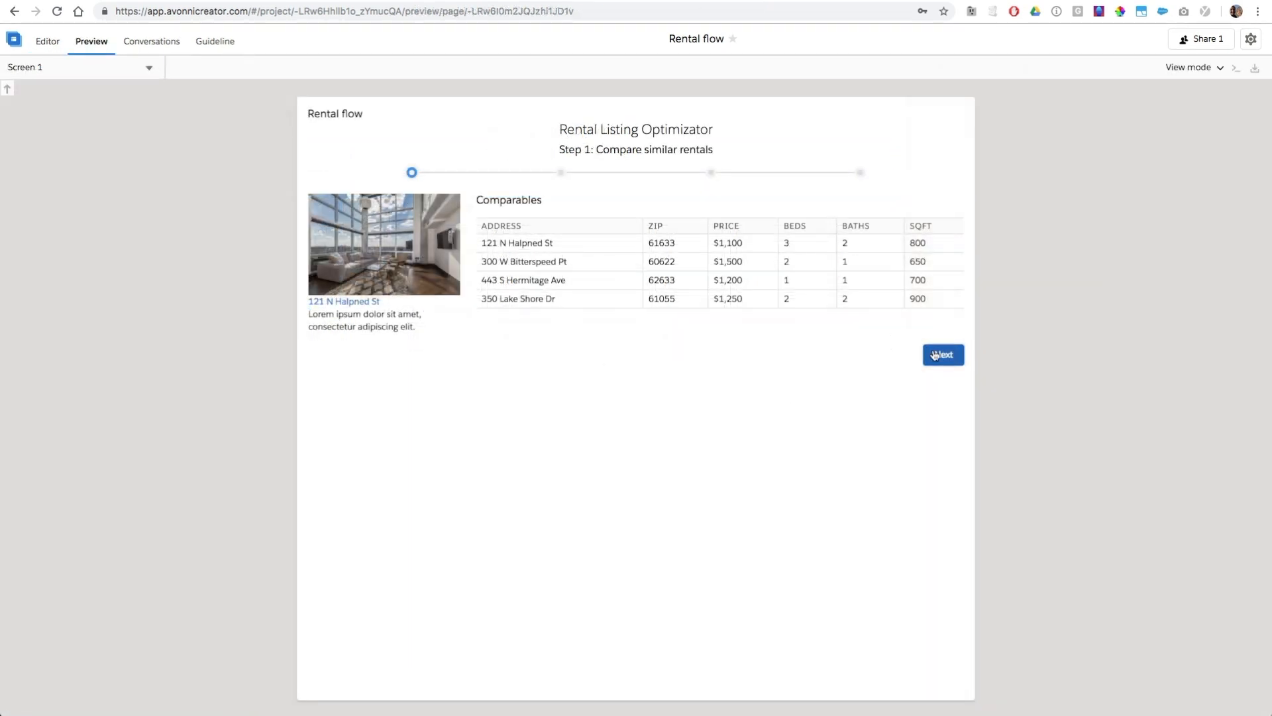
pyautogui.click(943, 355)
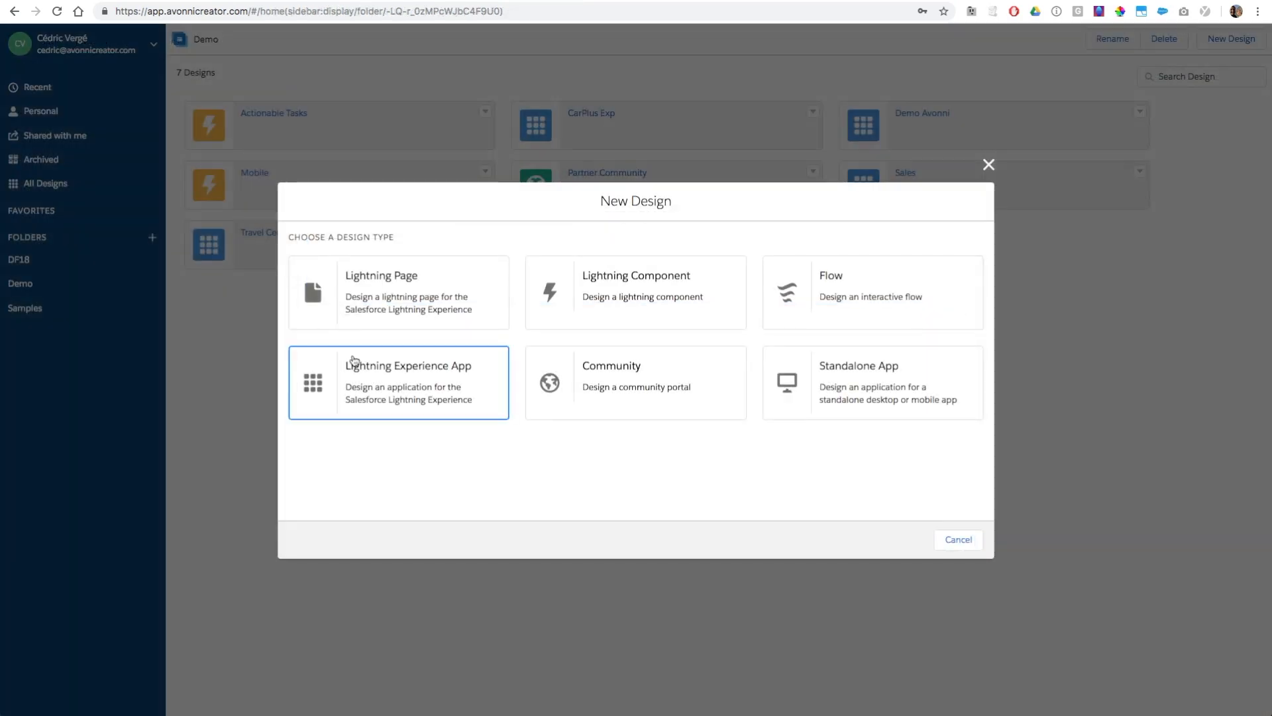
# - Create a Lightning Experience App design named 'Sales' using the name suggestion
pyautogui.click(398, 382)
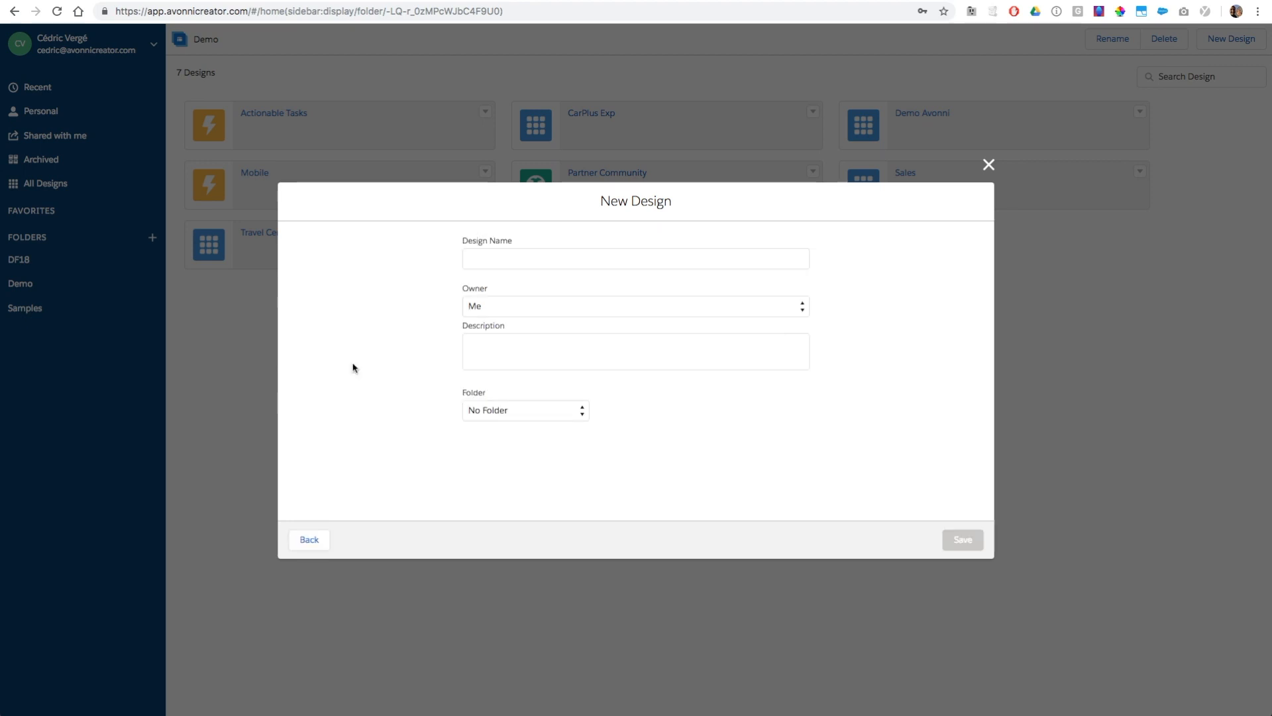
pyautogui.write('Sale')
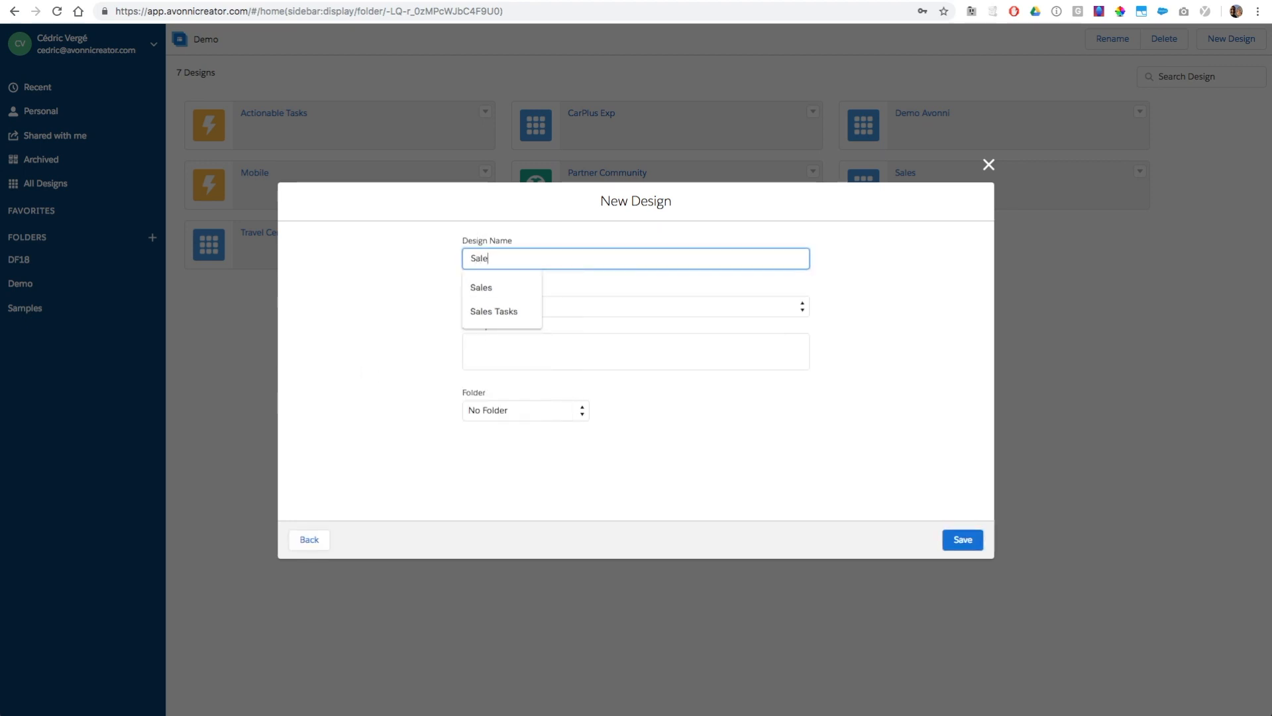
pyautogui.click(481, 287)
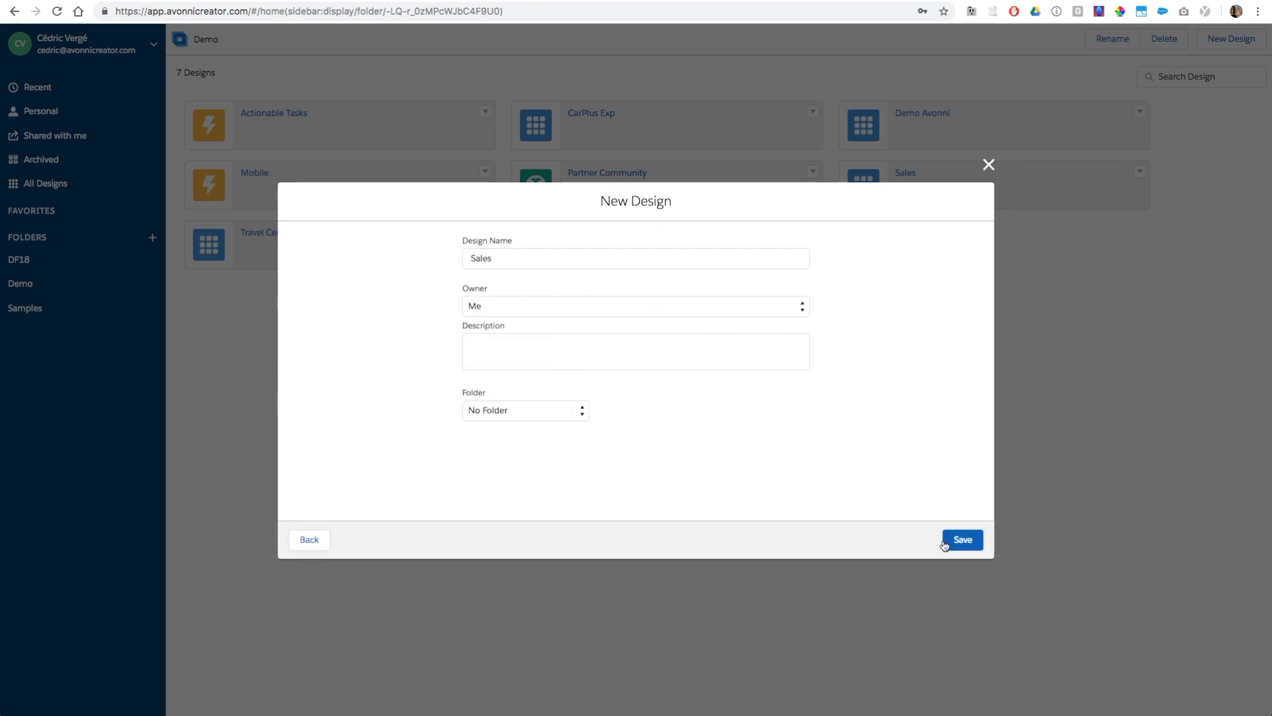
pyautogui.click(962, 539)
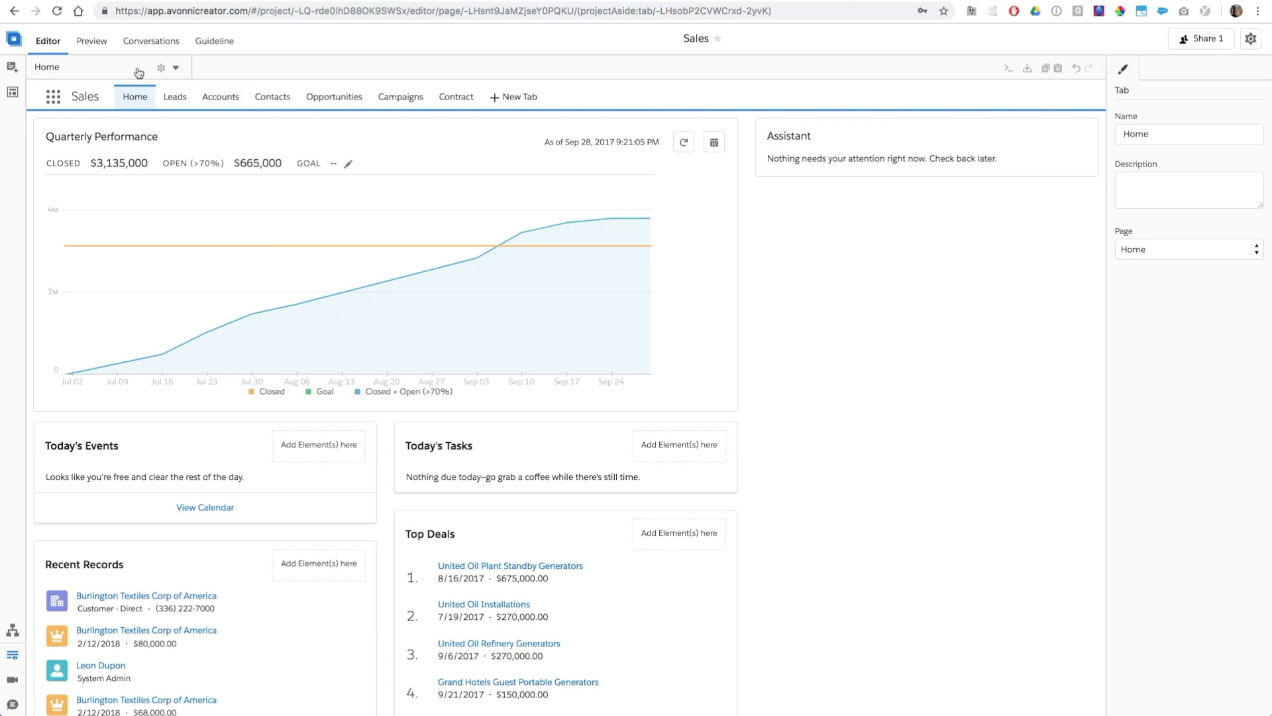
# - Browse the Sales app's Pages list, then preview the Burlington Textiles account page
pyautogui.click(174, 68)
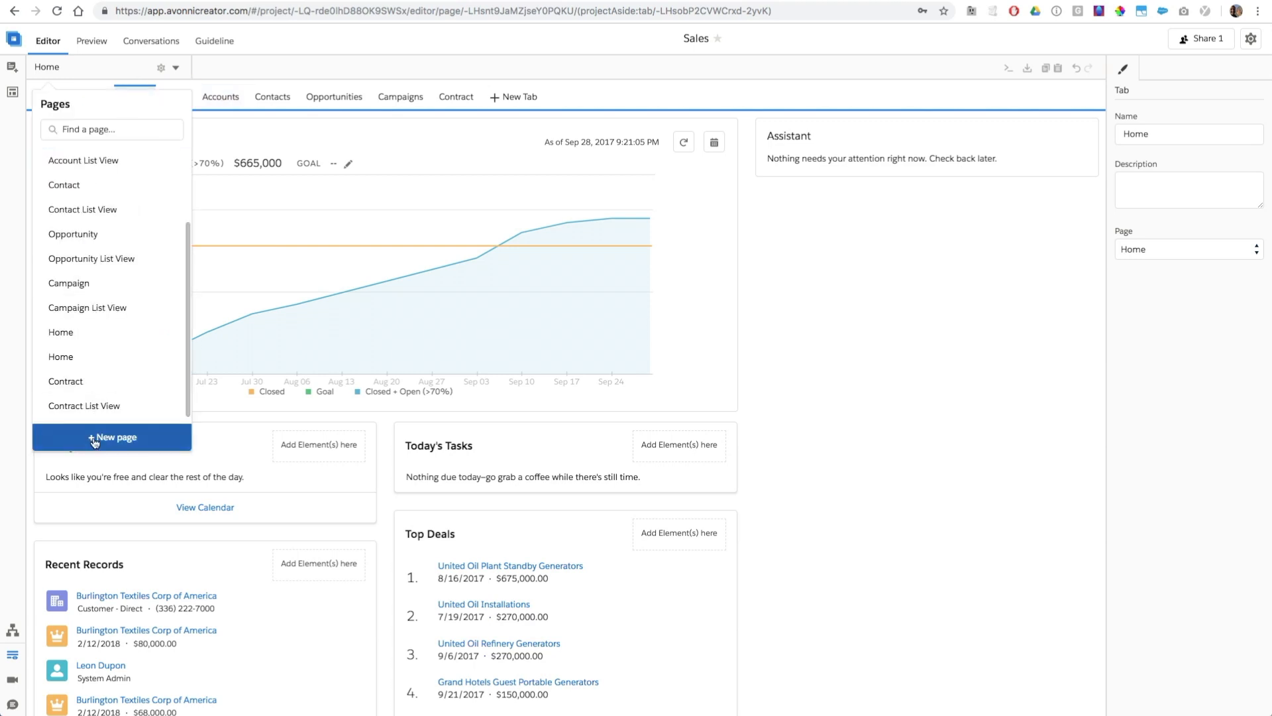
pyautogui.click(112, 437)
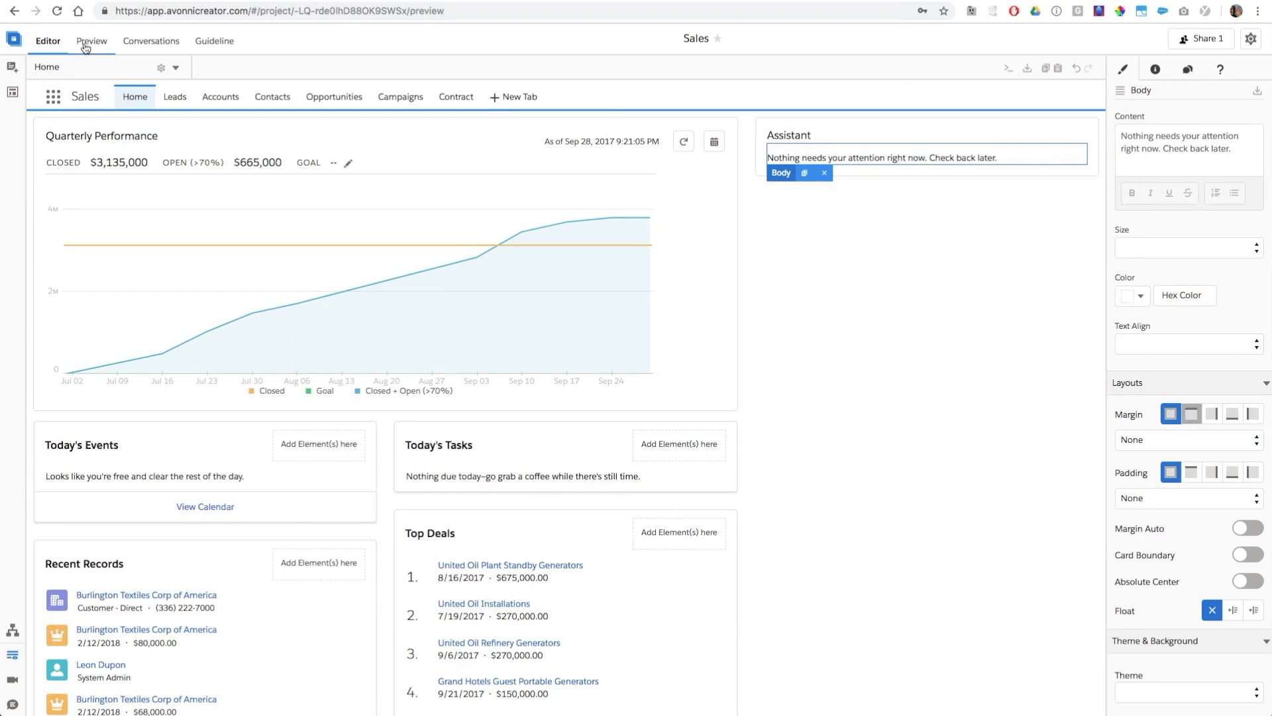
pyautogui.click(91, 41)
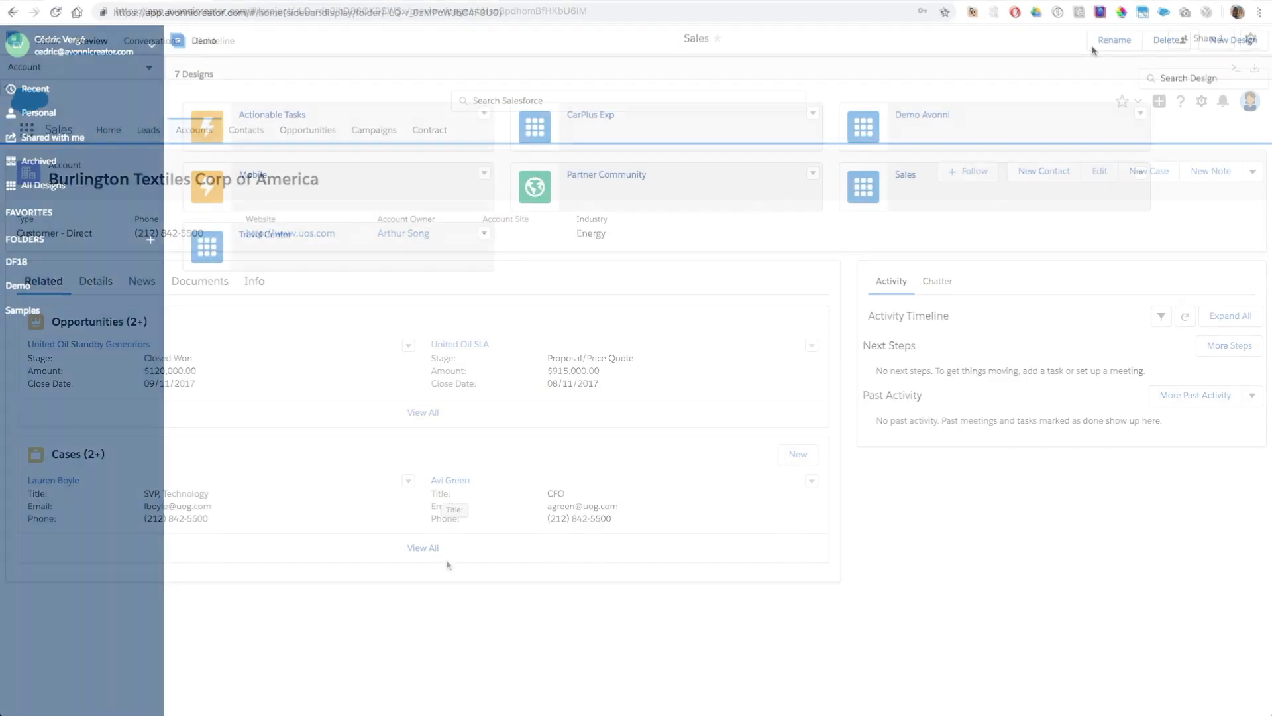
pyautogui.click(1232, 40)
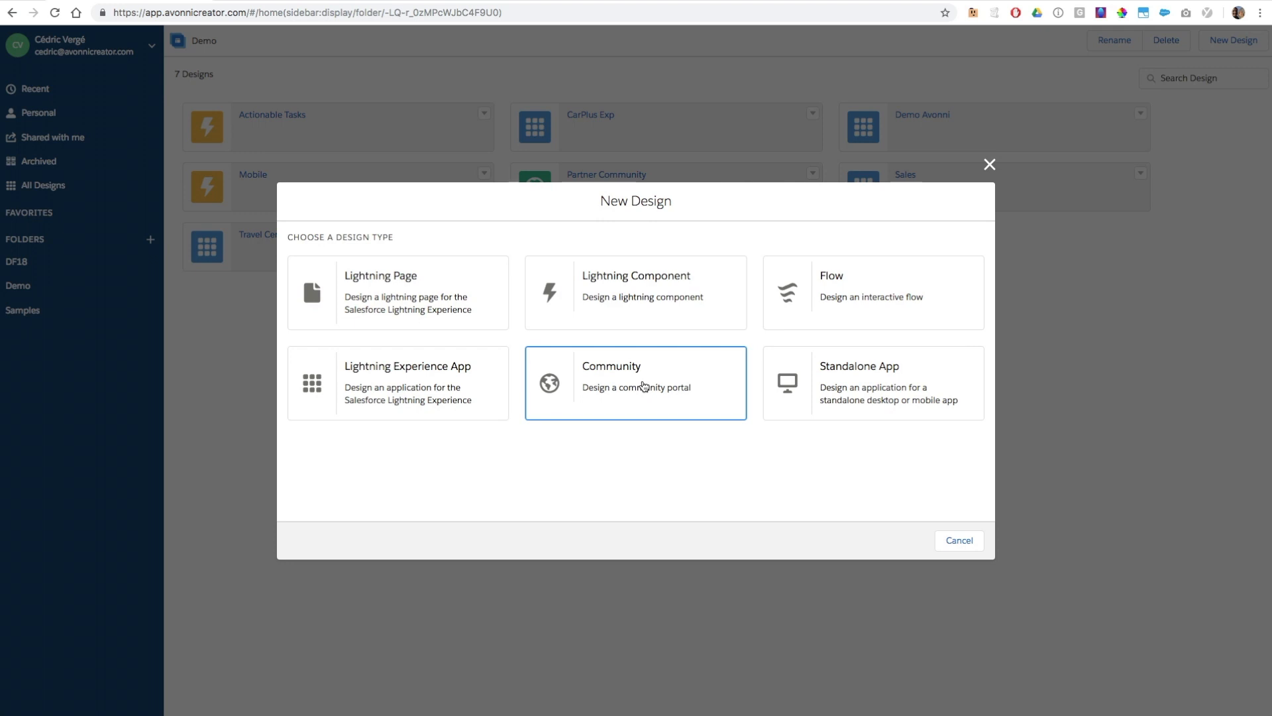
pyautogui.click(635, 382)
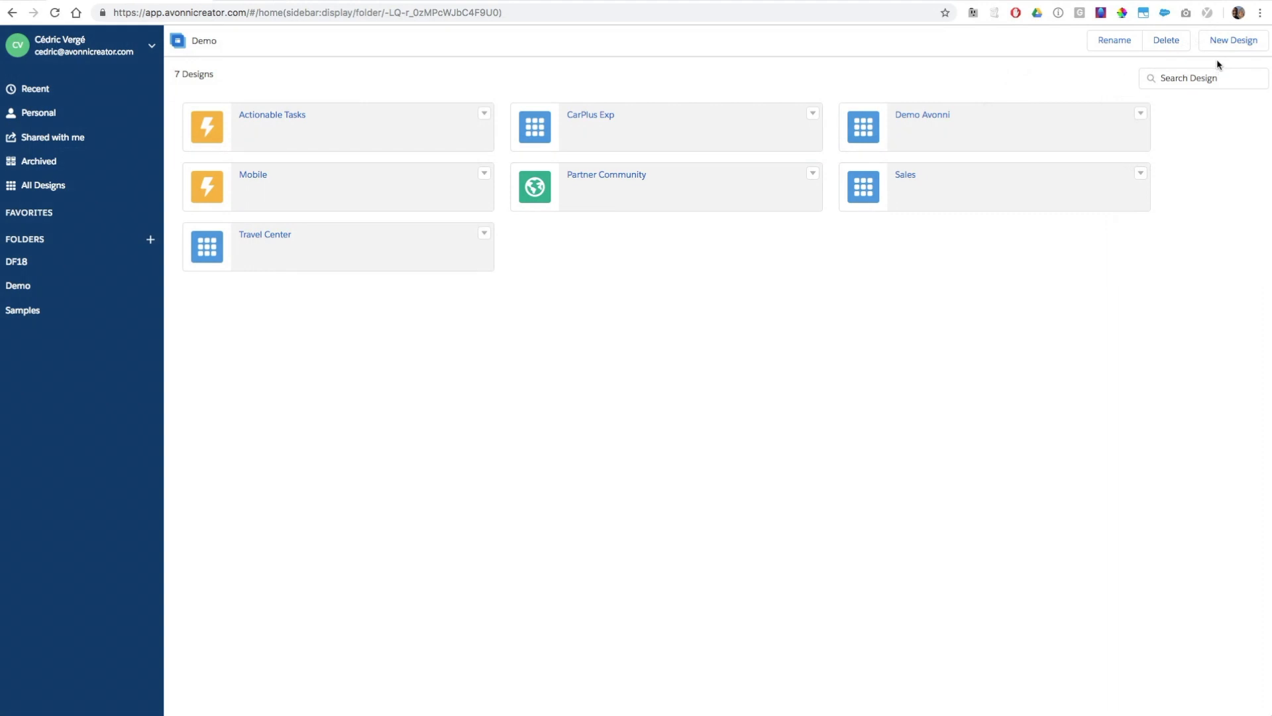
# - Create standalone app 'demo' and add a new empty page called 'page 2'
pyautogui.click(1233, 40)
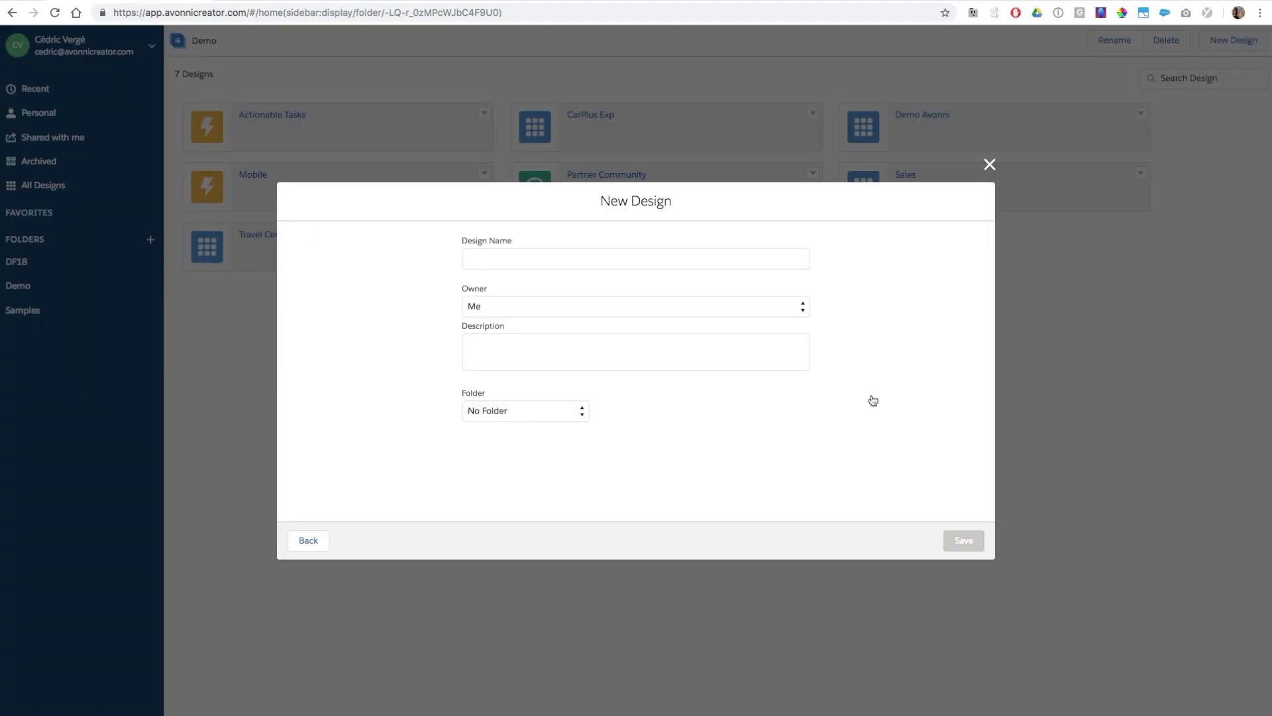
pyautogui.click(962, 541)
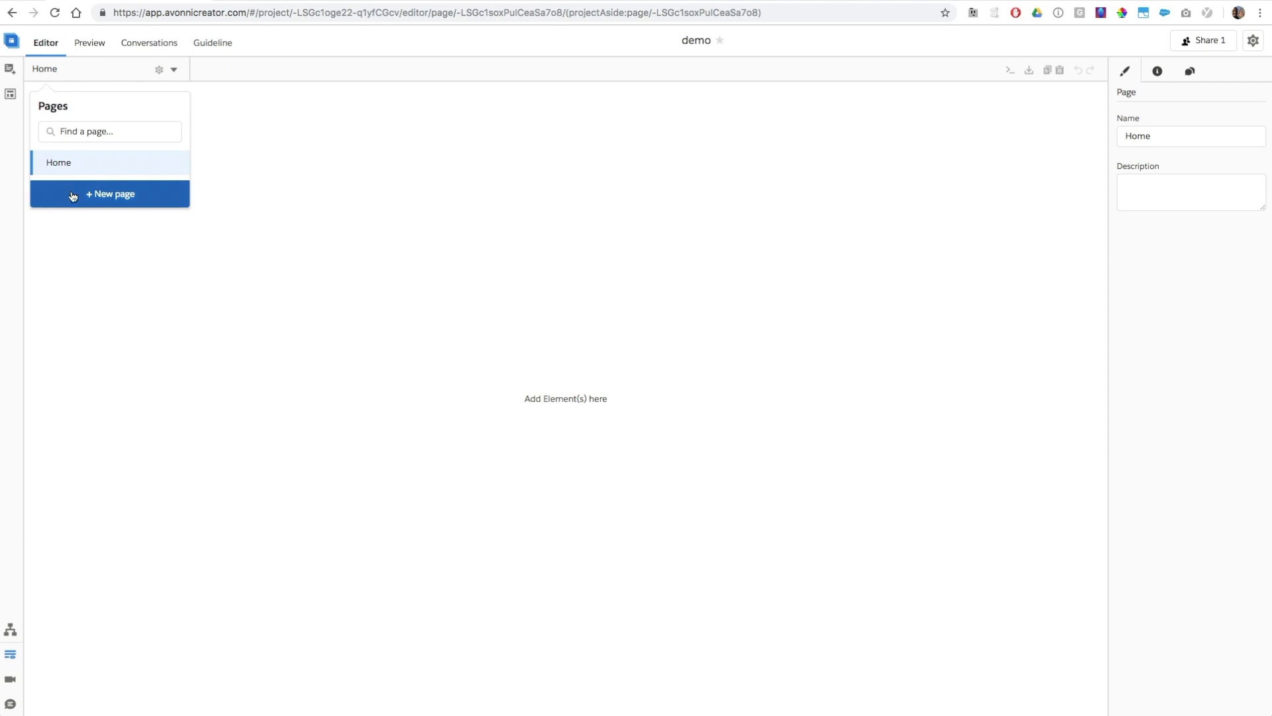
pyautogui.click(109, 195)
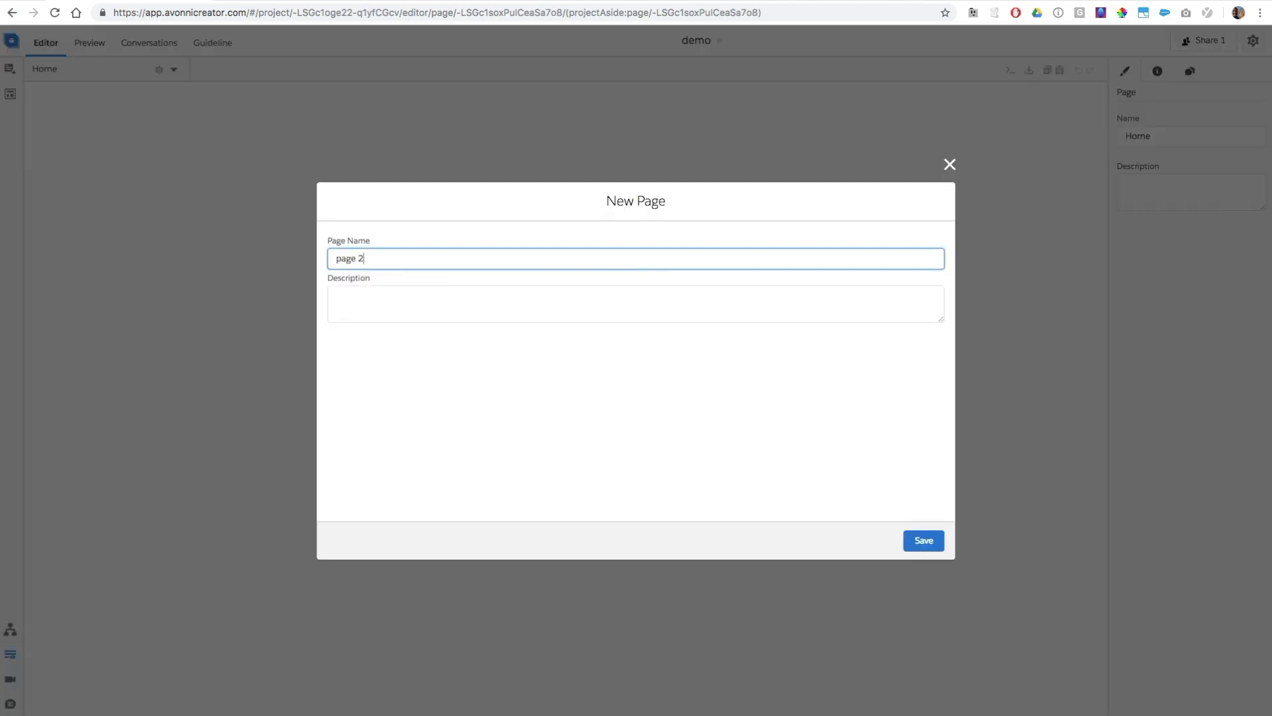
pyautogui.click(922, 540)
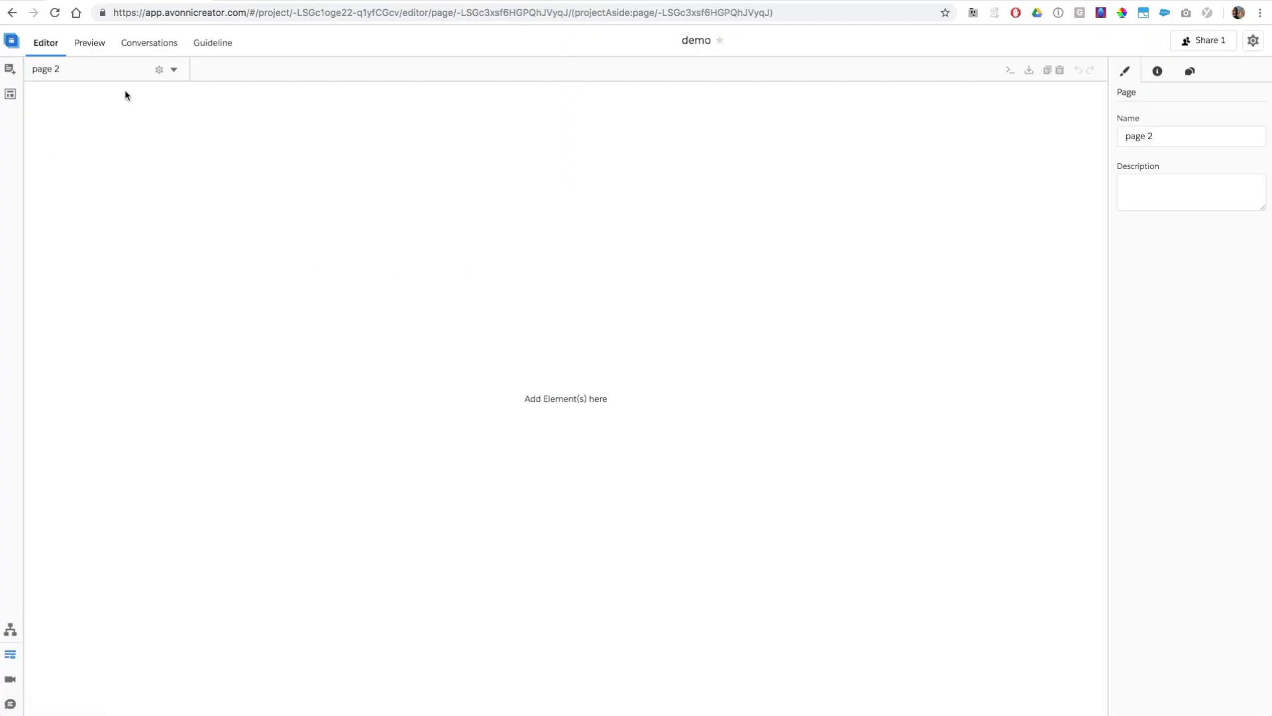